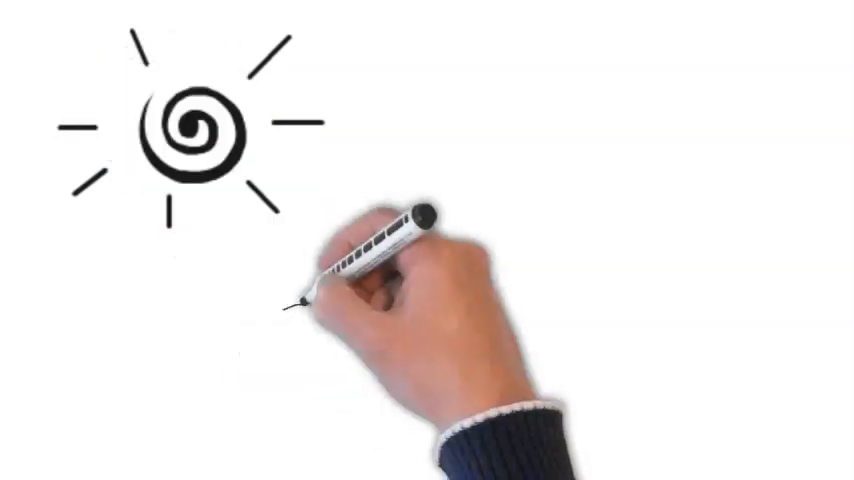
Step: Sketch a flat rectangular box outline below and to the right of the spiral sun
{"action": "left_click_drag", "start_coordinate": [300, 300], "coordinate": [640, 400]}
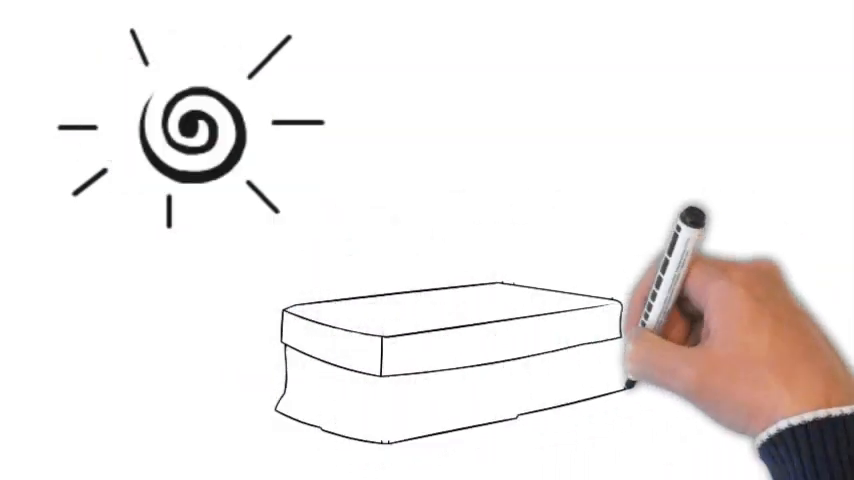